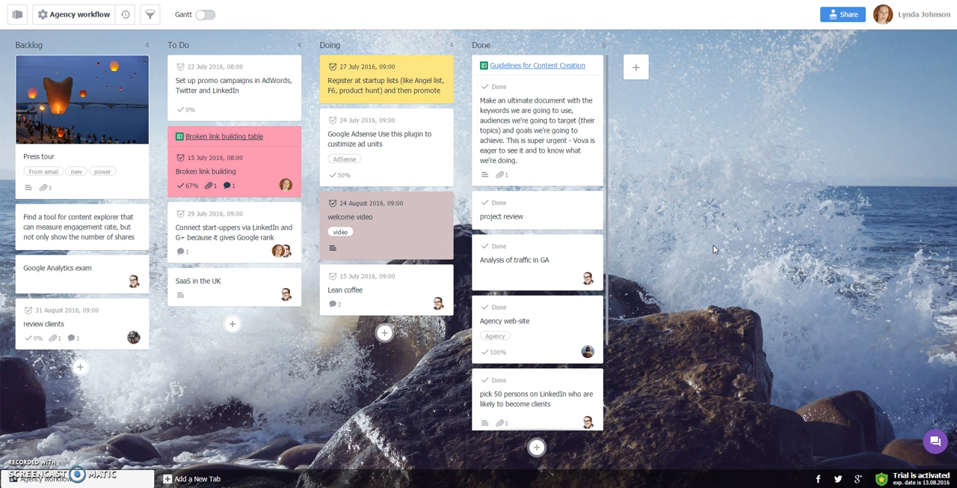
mouse_move(397, 83)
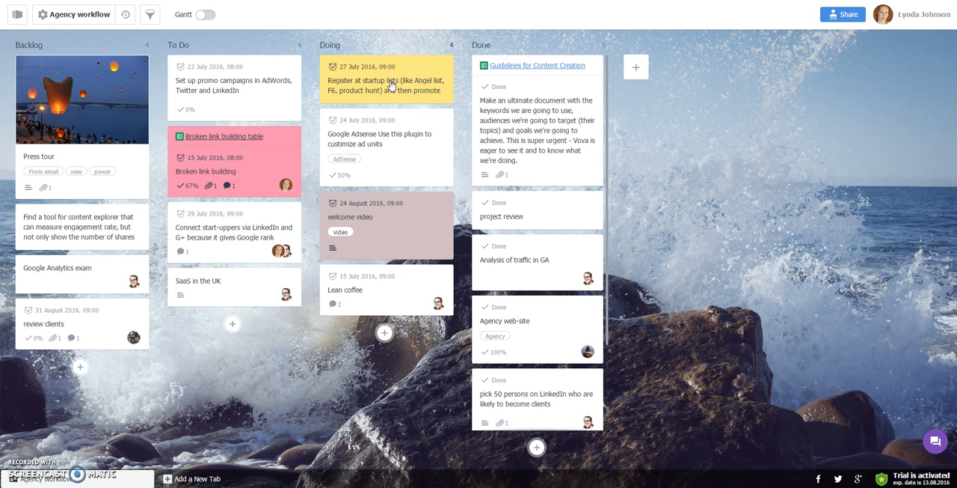
mouse_move(389, 90)
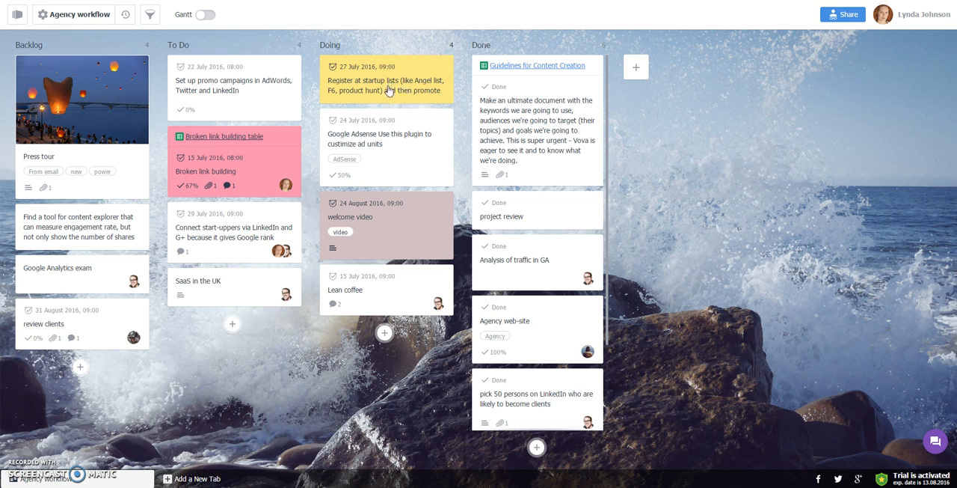
- Give the Doing cards priorities: startup lists Medium, Google Adsense High, welcome video Low, Lean coffee Critical
click(378, 83)
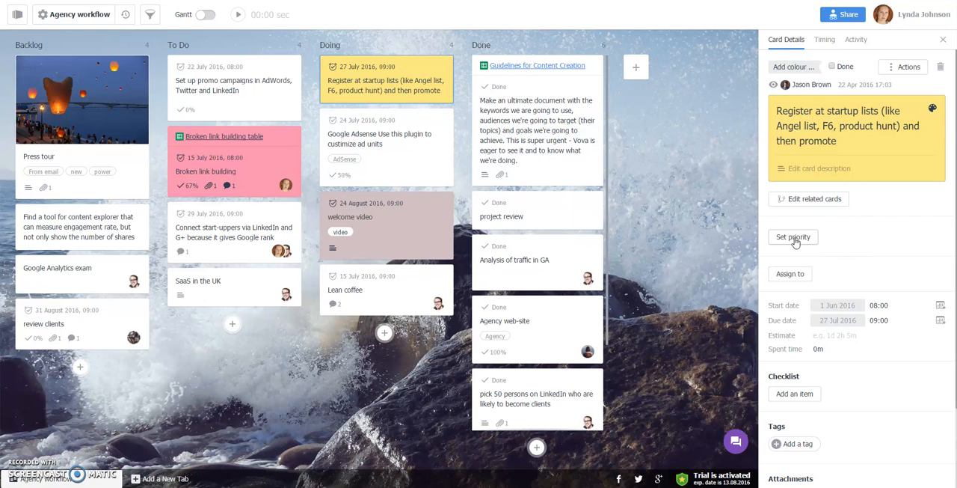
click(793, 236)
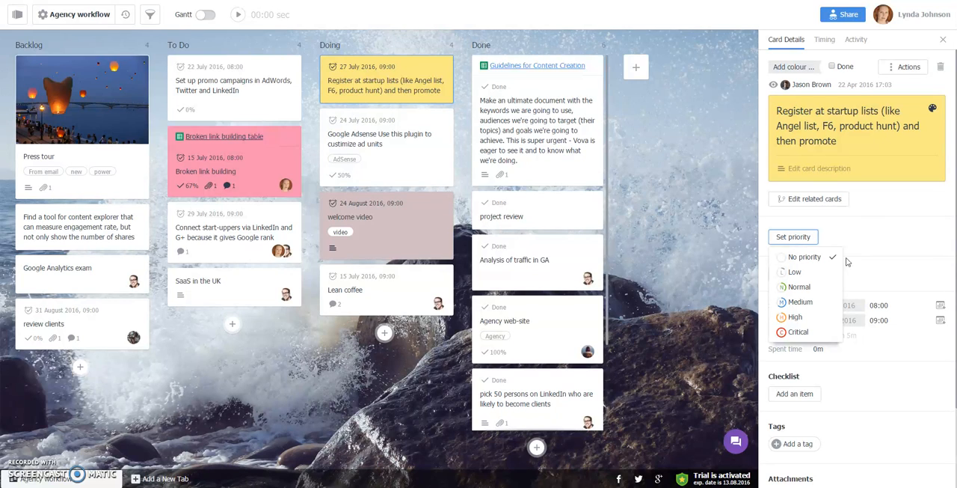
click(798, 302)
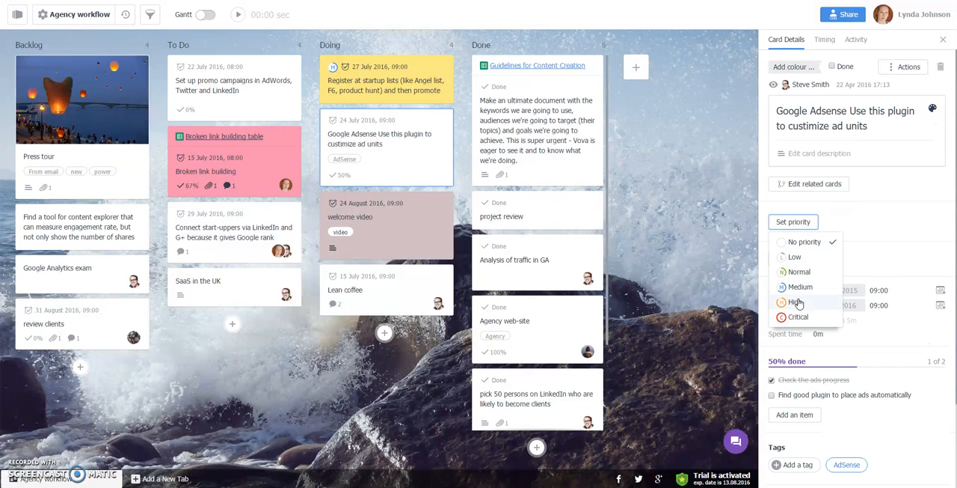
click(384, 217)
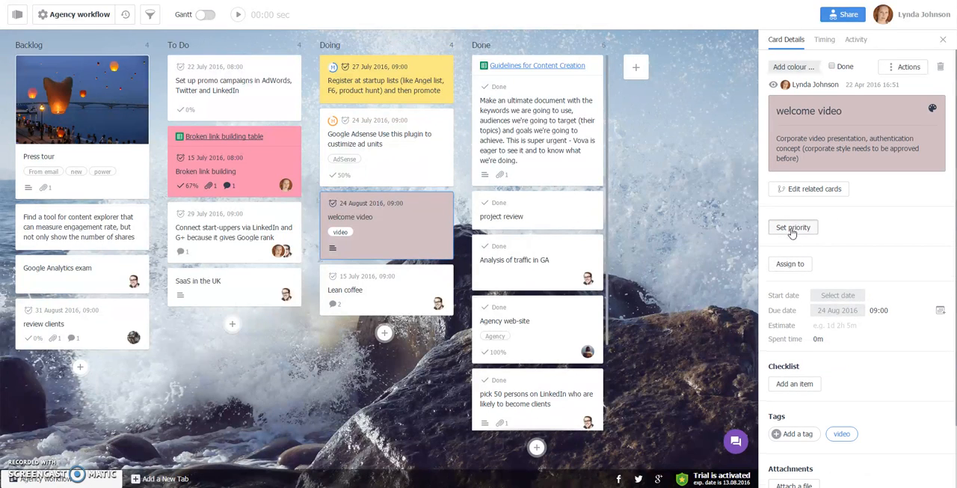
click(793, 227)
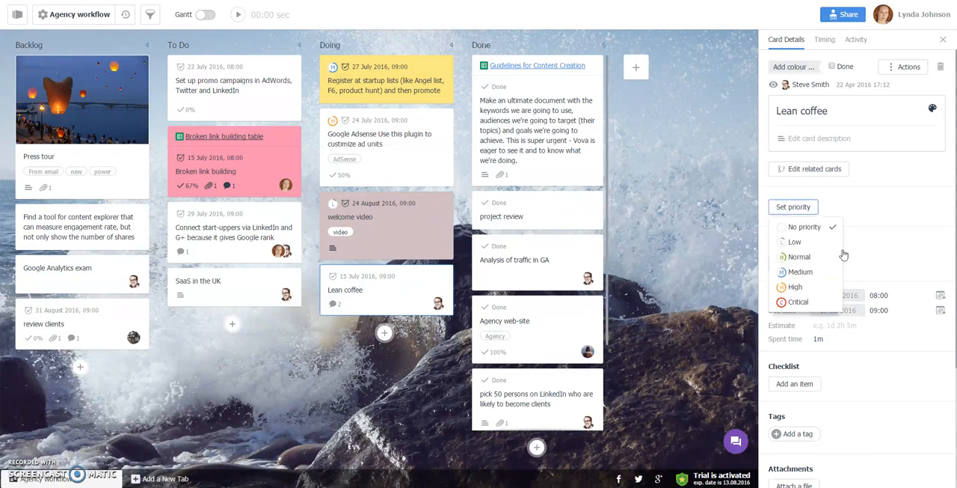
click(799, 301)
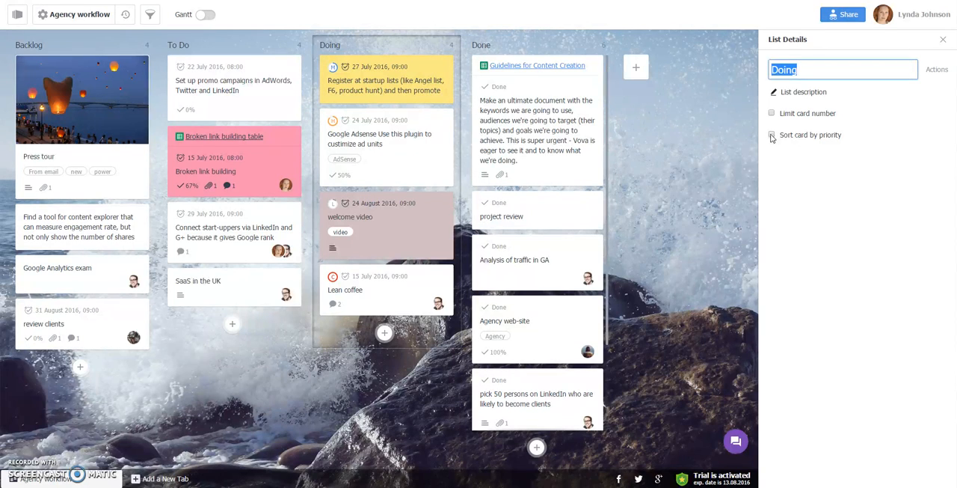
- Sort the Doing list by card priority, then check the welcome video card shows Low priority
click(771, 135)
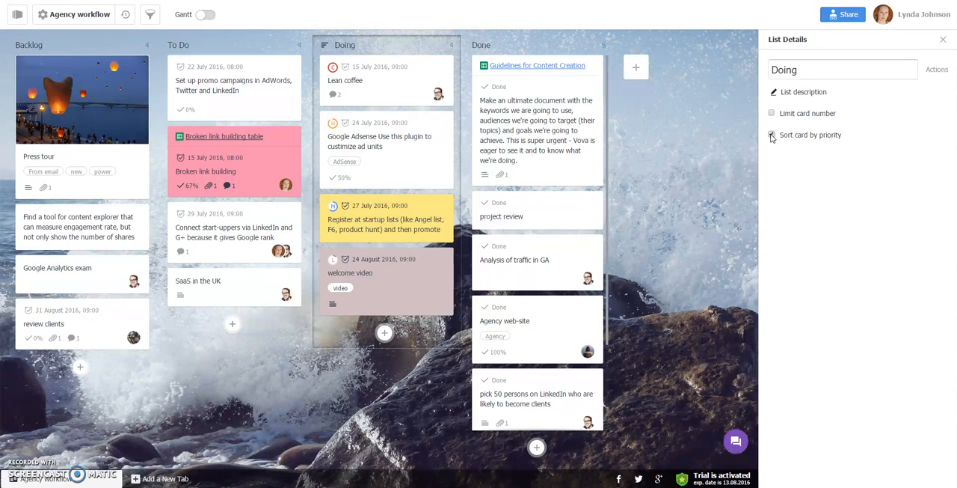
click(772, 134)
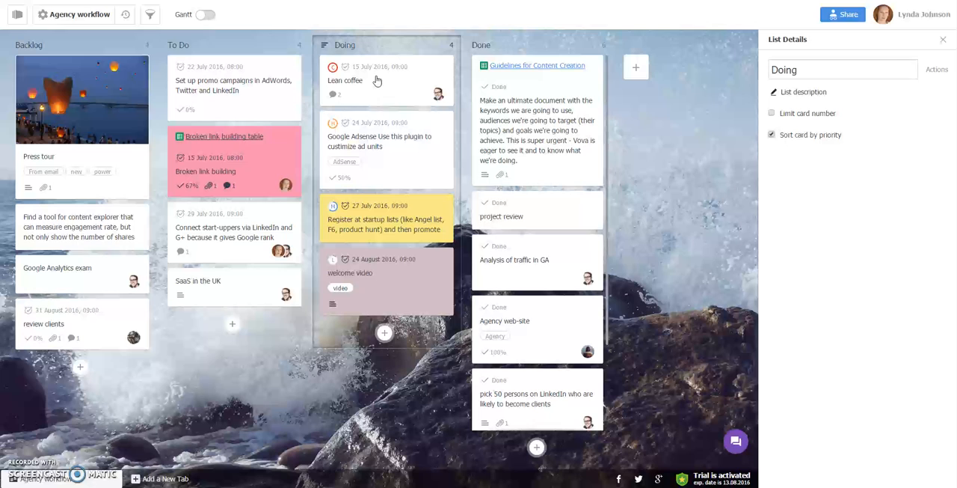
mouse_move(377, 85)
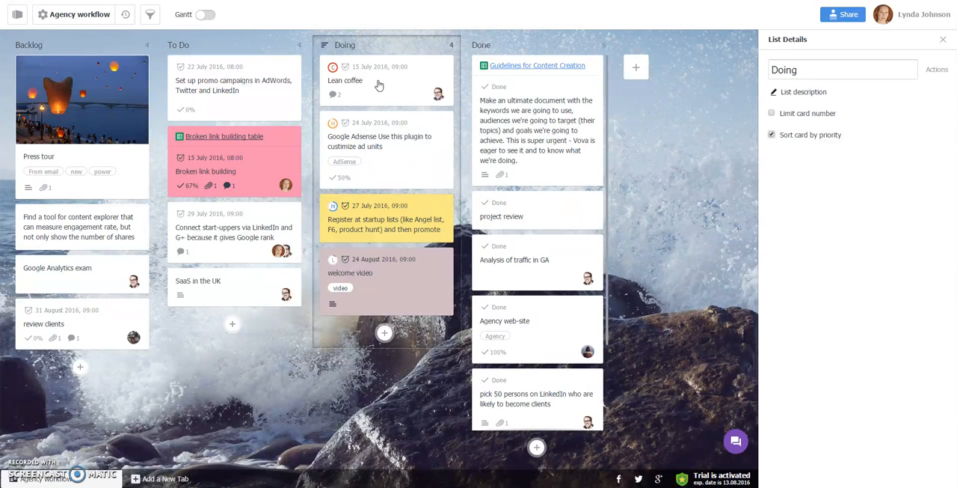
click(365, 273)
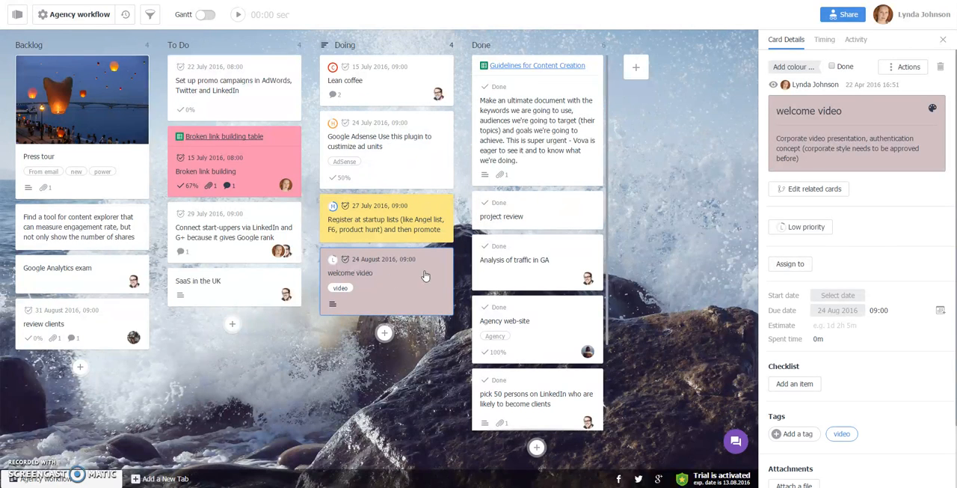